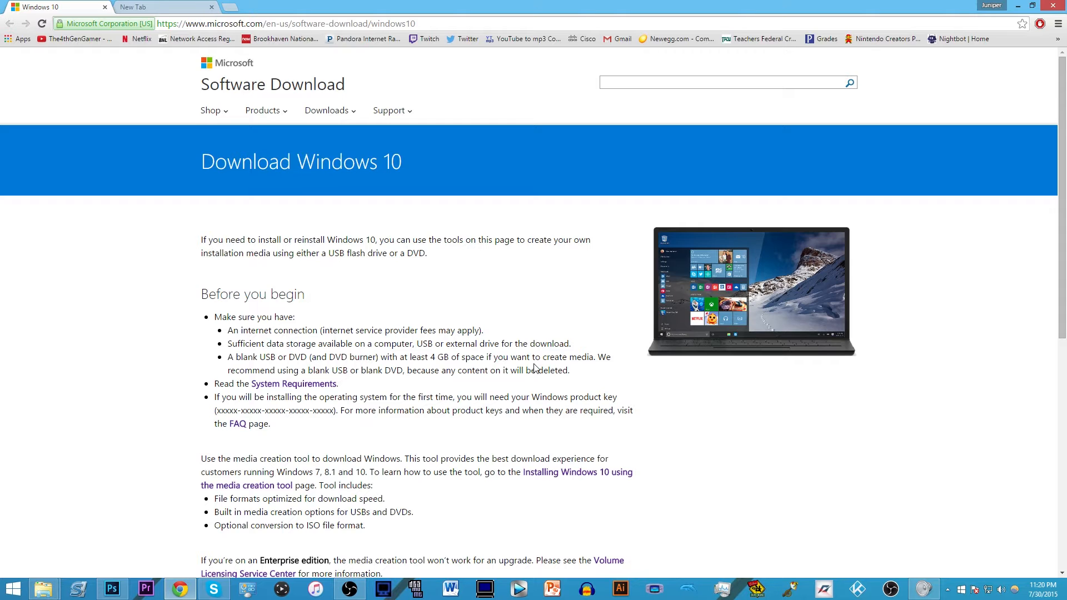
pyautogui.moveTo(561, 529)
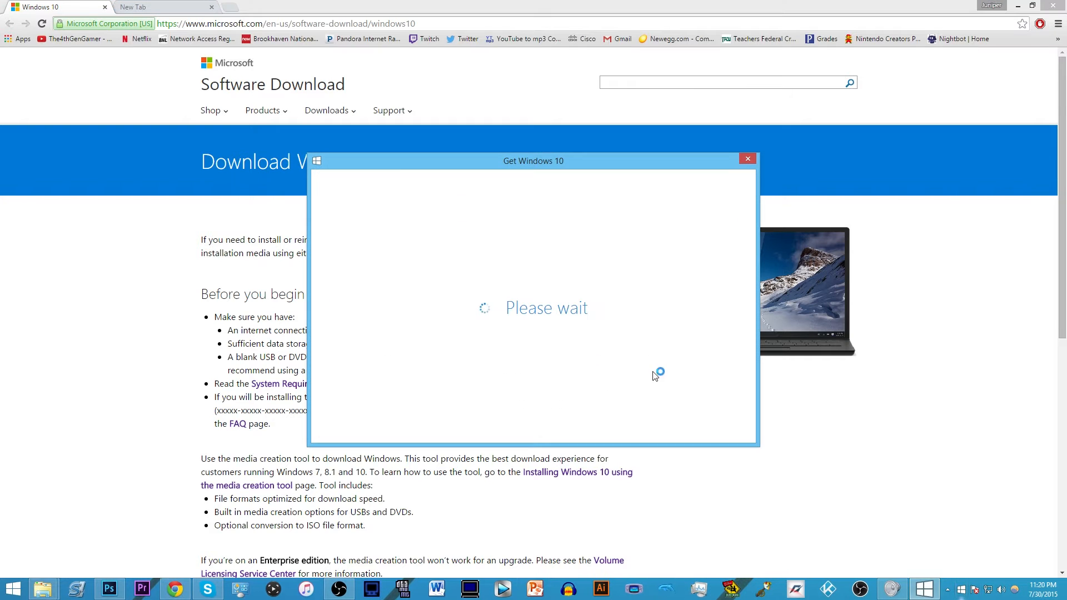
pyautogui.moveTo(621, 370)
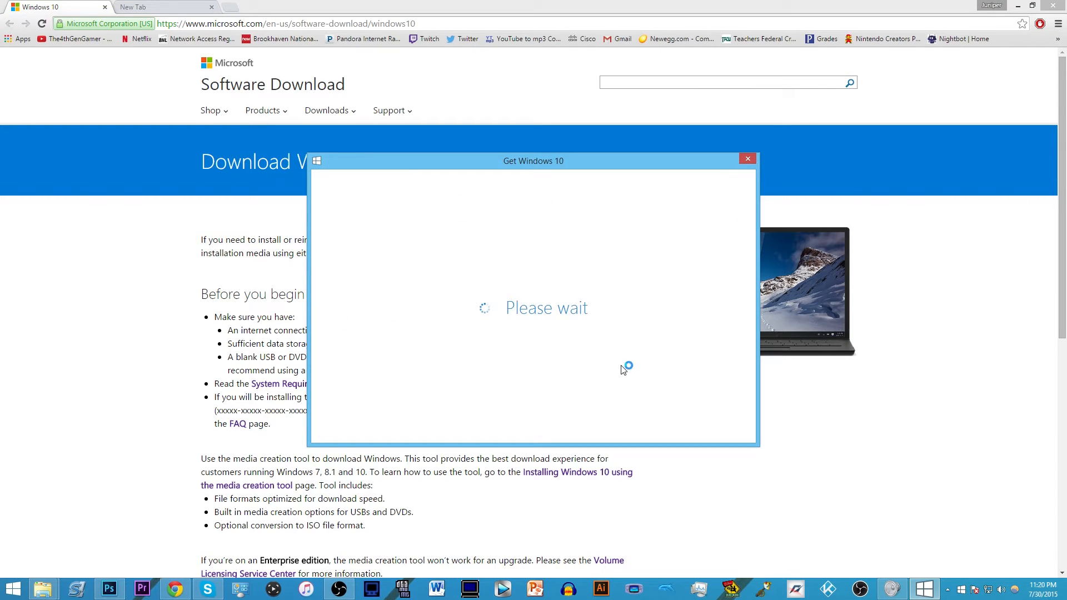
pyautogui.moveTo(708, 354)
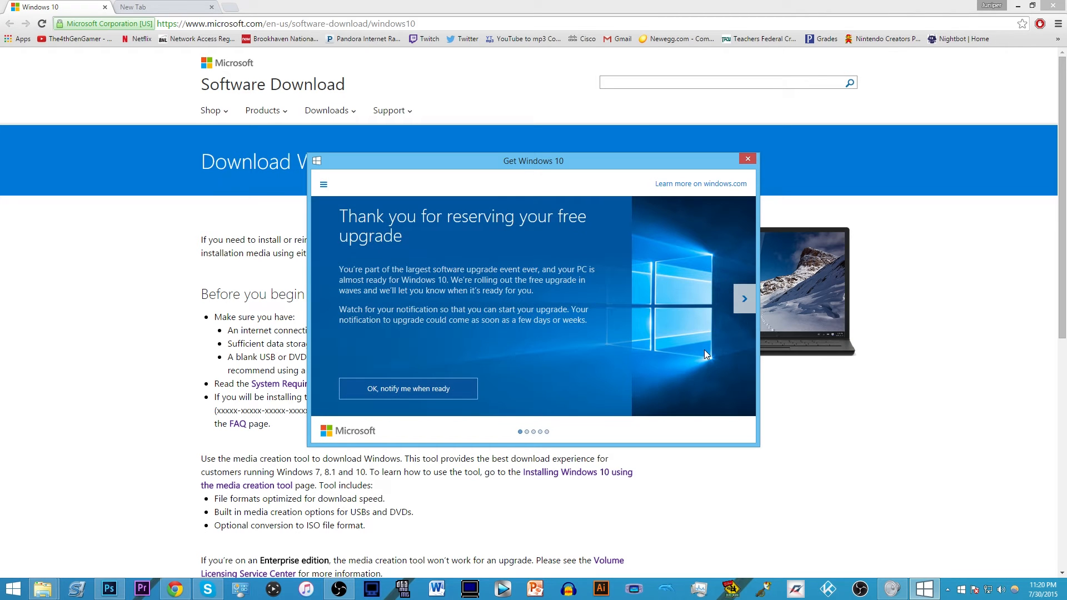
pyautogui.moveTo(703, 410)
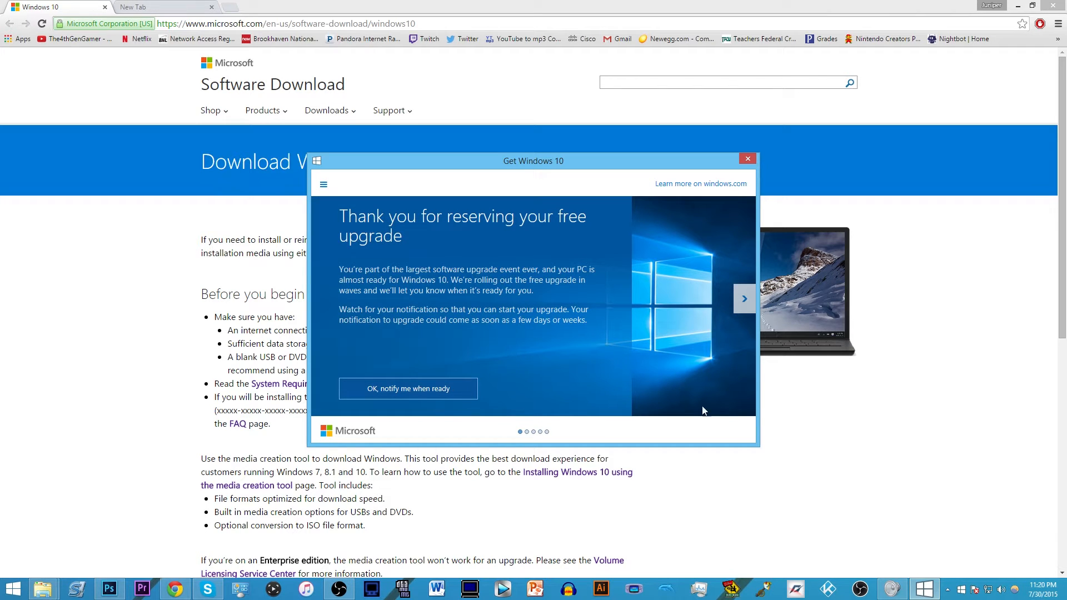
pyautogui.moveTo(499, 207)
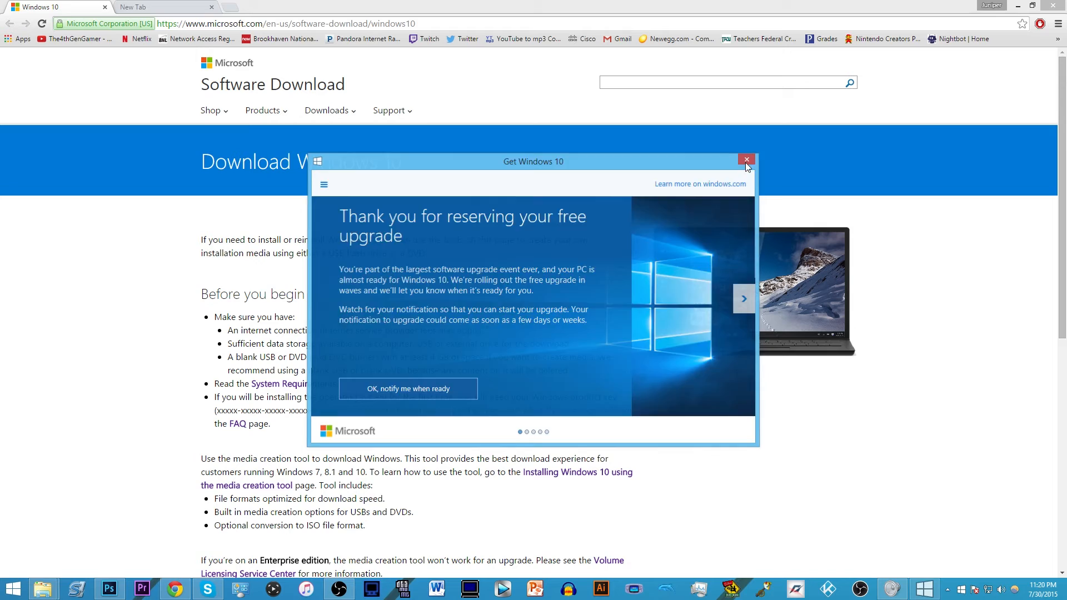
# Dismiss the Get Windows 10 reservation window and scroll down to the Download Tool Now buttons
pyautogui.click(746, 161)
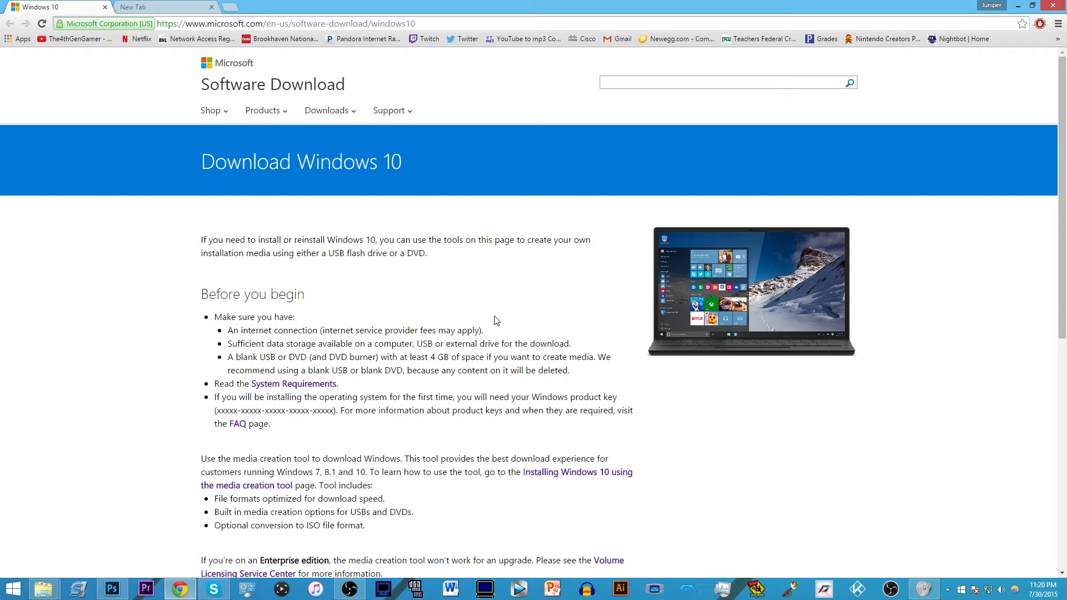
pyautogui.moveTo(461, 300)
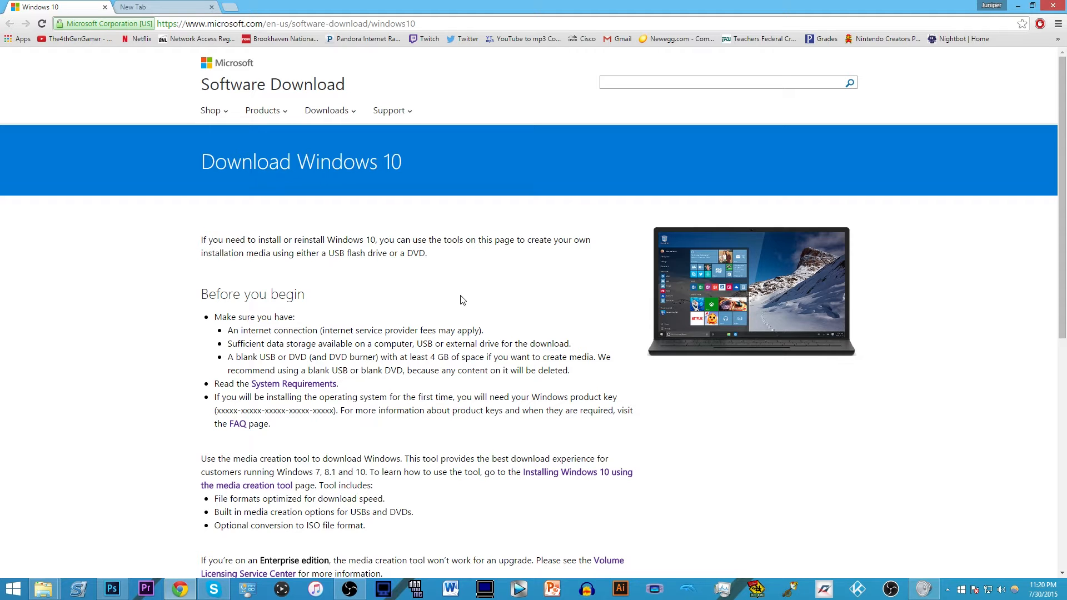
pyautogui.scroll(-3)
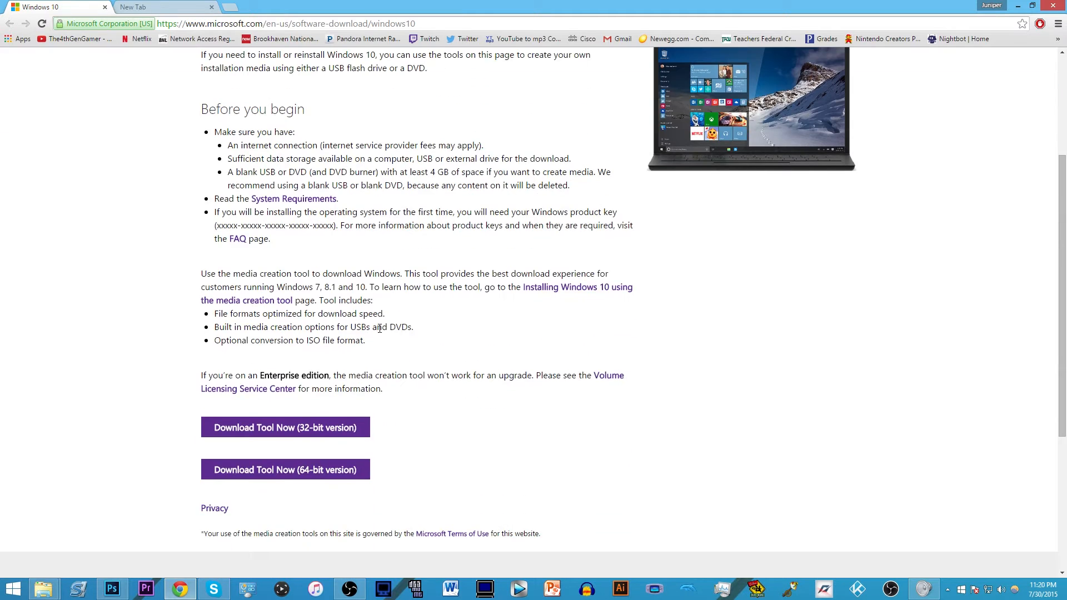
pyautogui.scroll(-3)
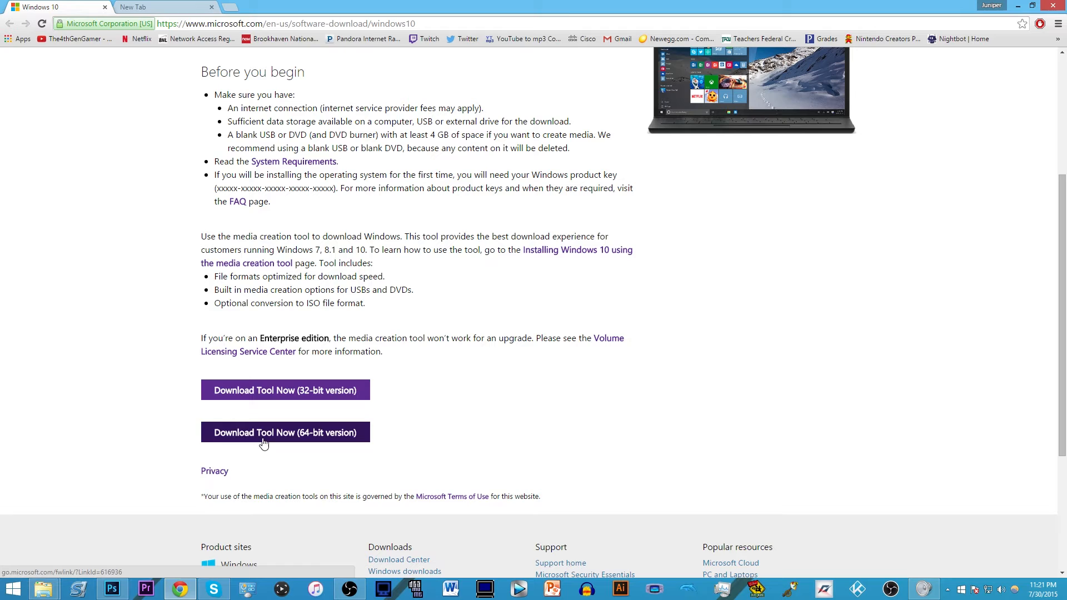
pyautogui.moveTo(324, 439)
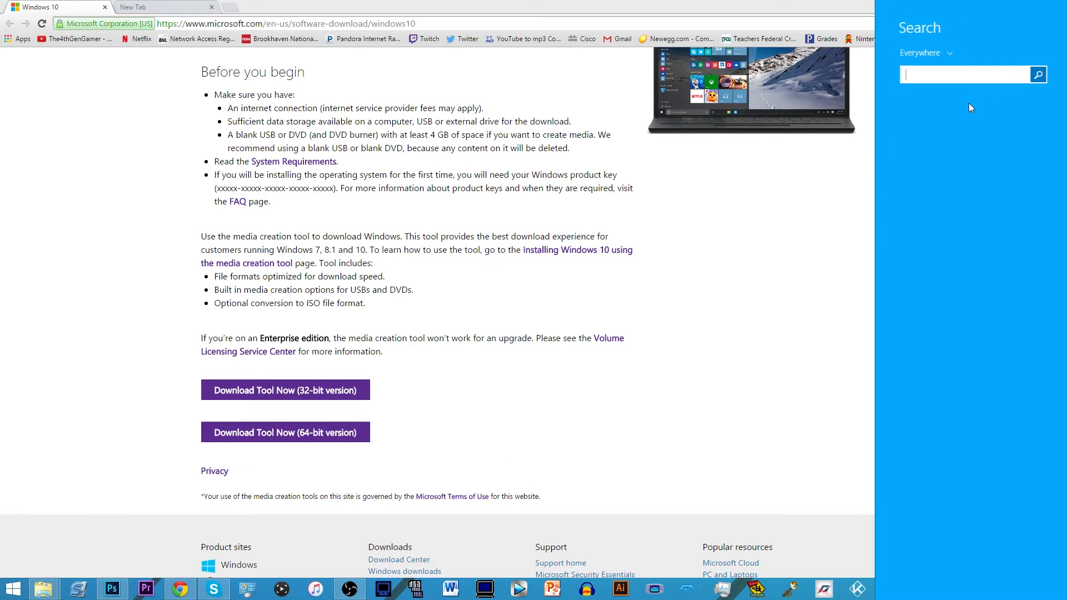
# Search 'System' to confirm a 64-bit OS, then dismiss the Start menu
pyautogui.write('System')
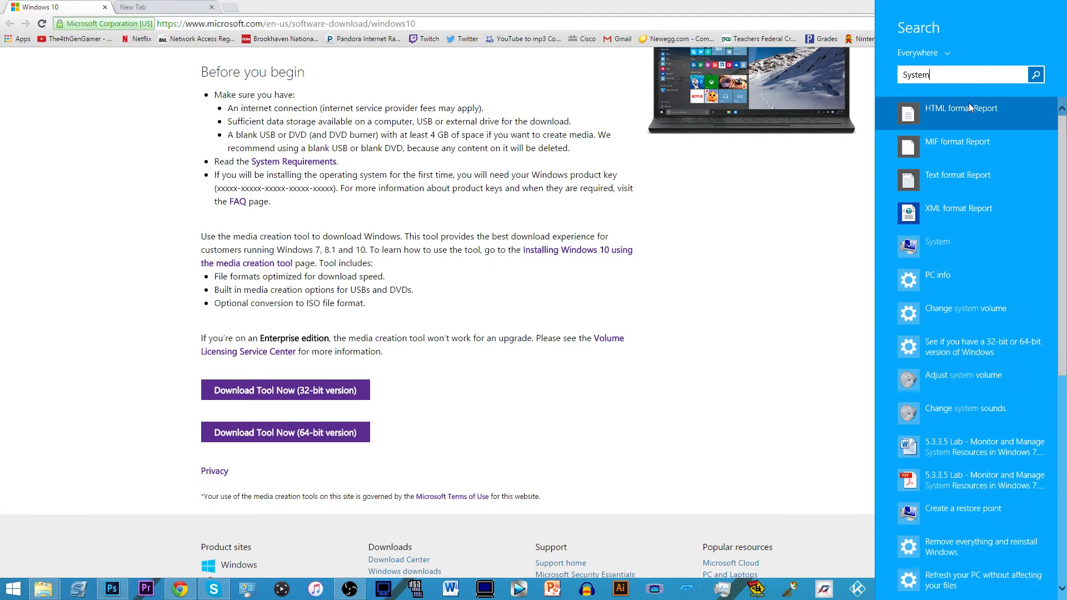
pyautogui.moveTo(947, 246)
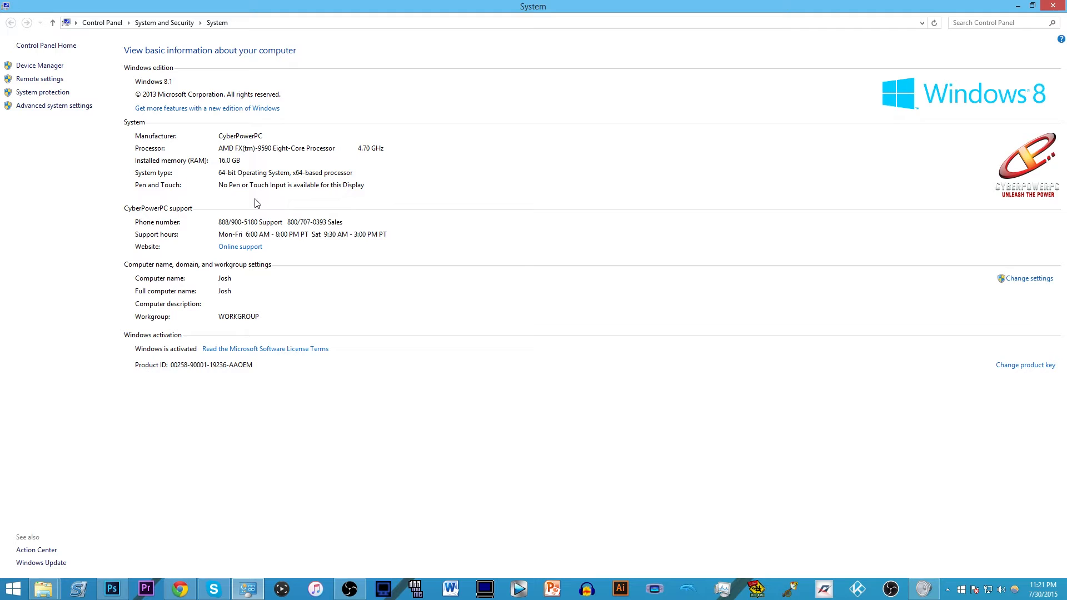
pyautogui.moveTo(206, 174)
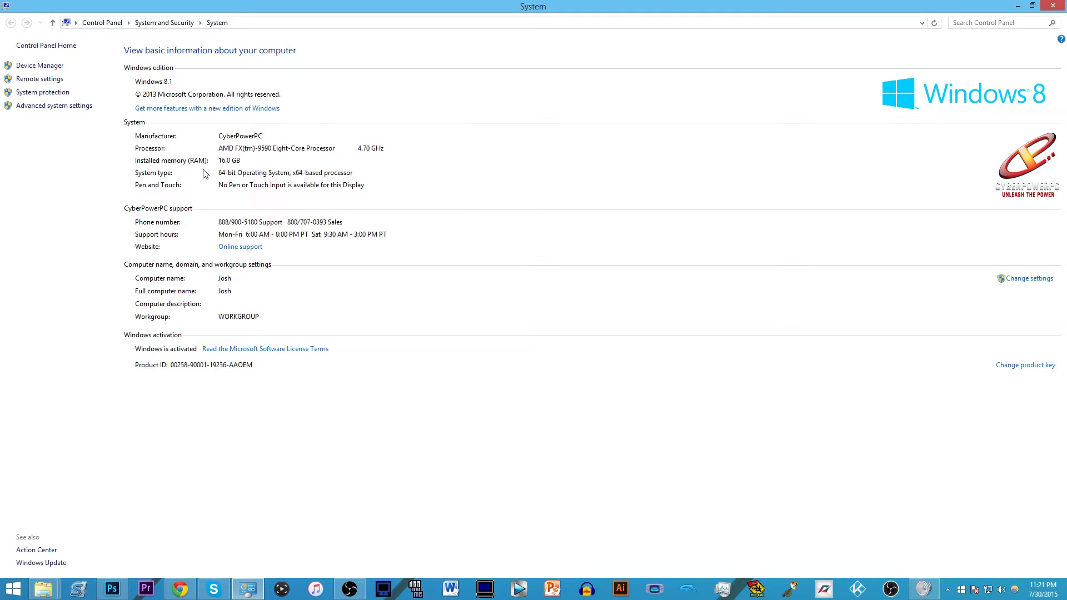
pyautogui.moveTo(210, 236)
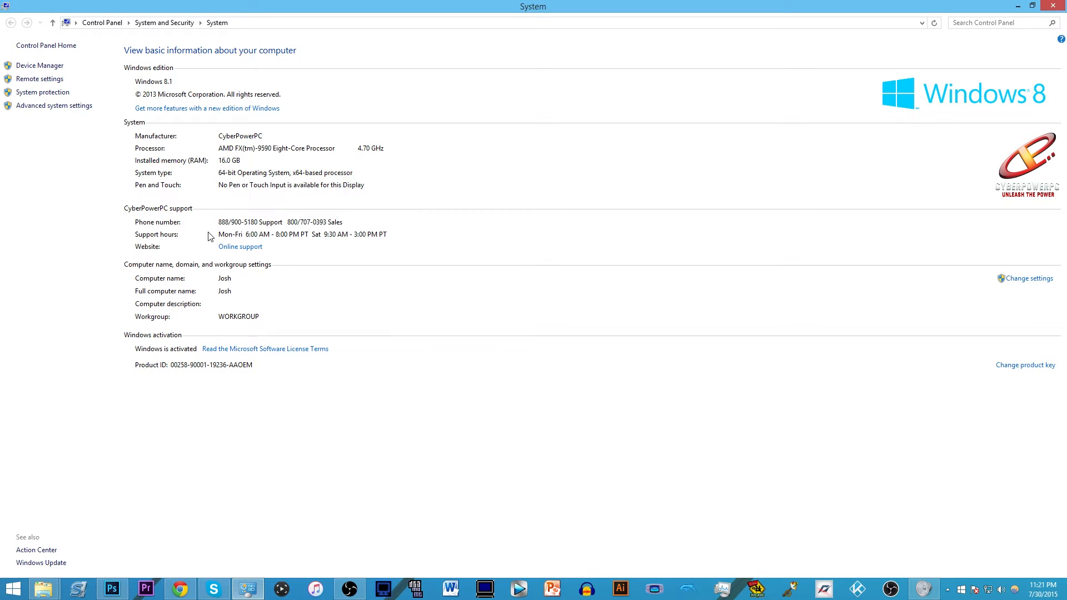
pyautogui.moveTo(110, 484)
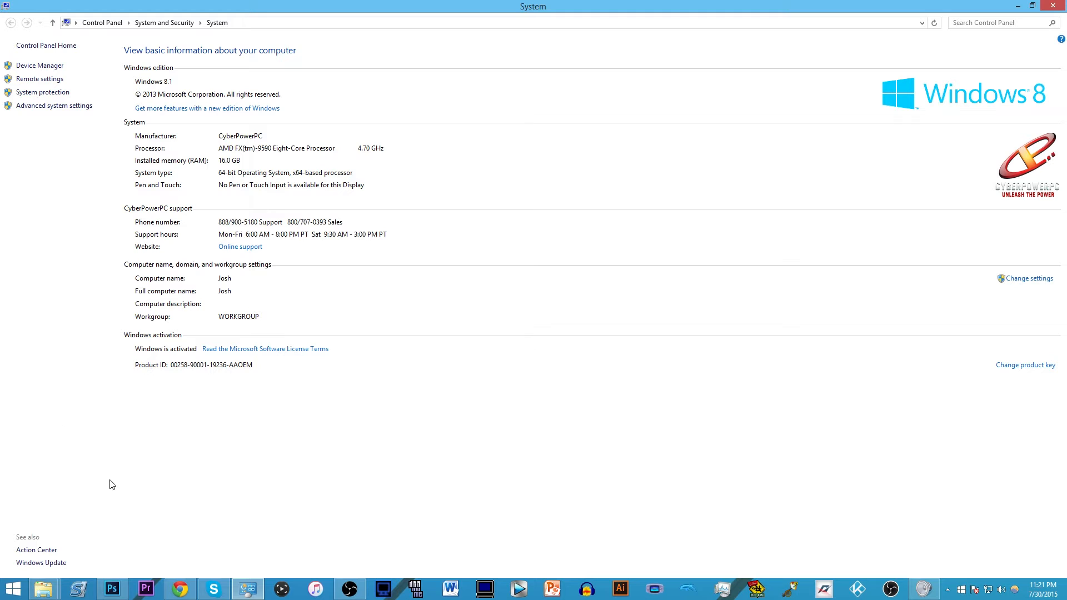
pyautogui.click(13, 589)
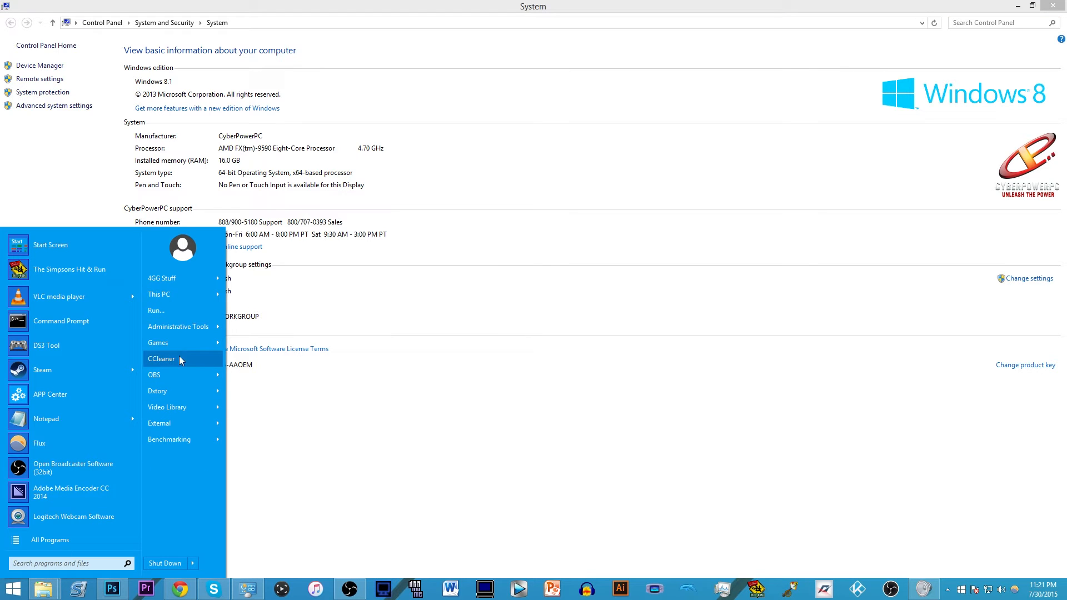
pyautogui.moveTo(184, 327)
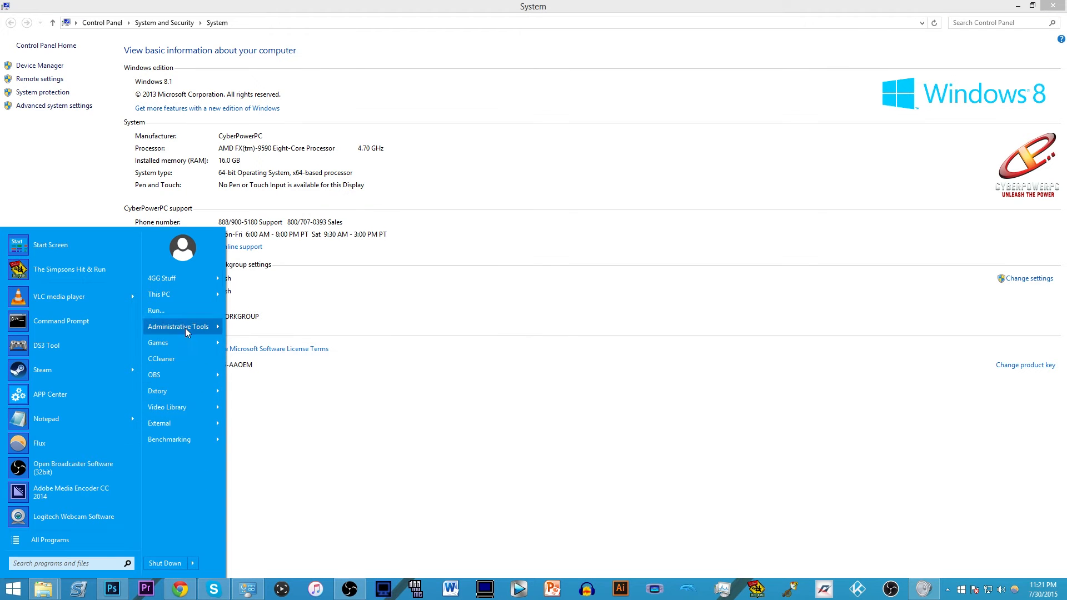
pyautogui.moveTo(182, 502)
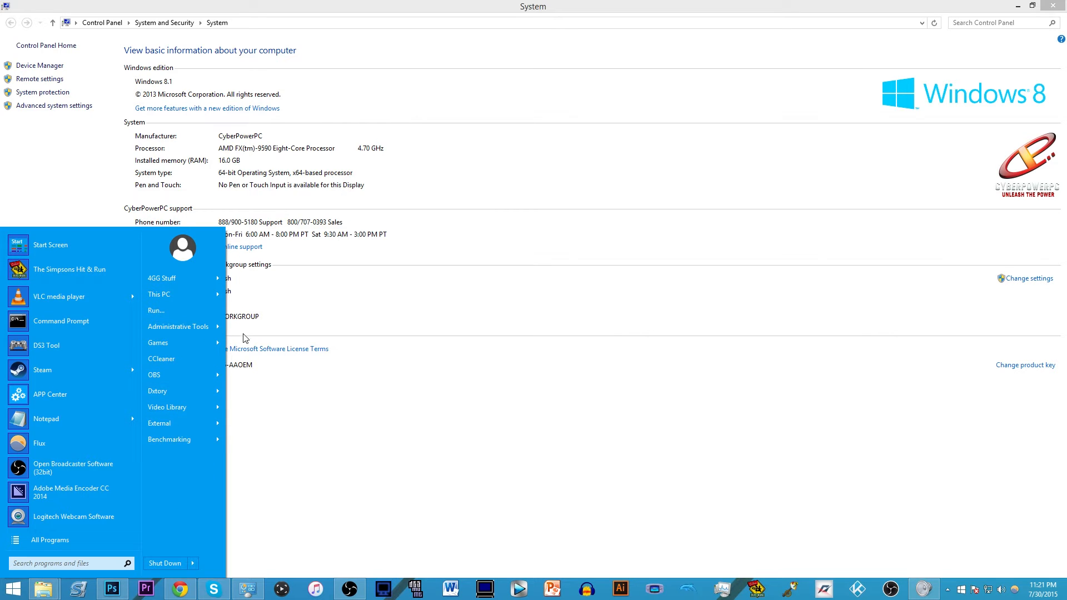
pyautogui.click(646, 228)
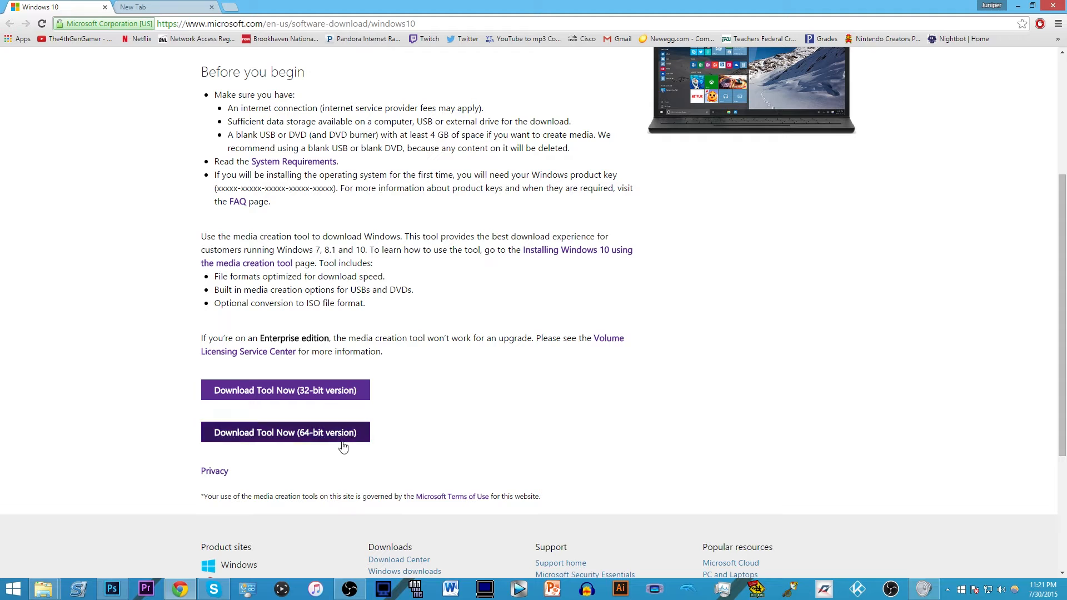
# Download the 64-bit version of the media creation tool
pyautogui.click(284, 432)
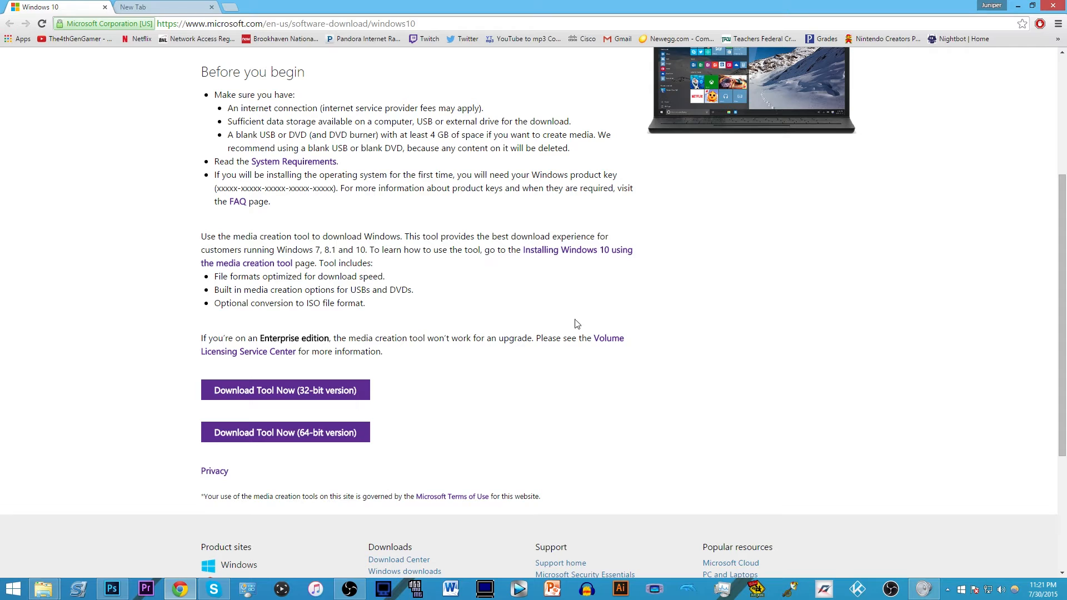
pyautogui.moveTo(725, 334)
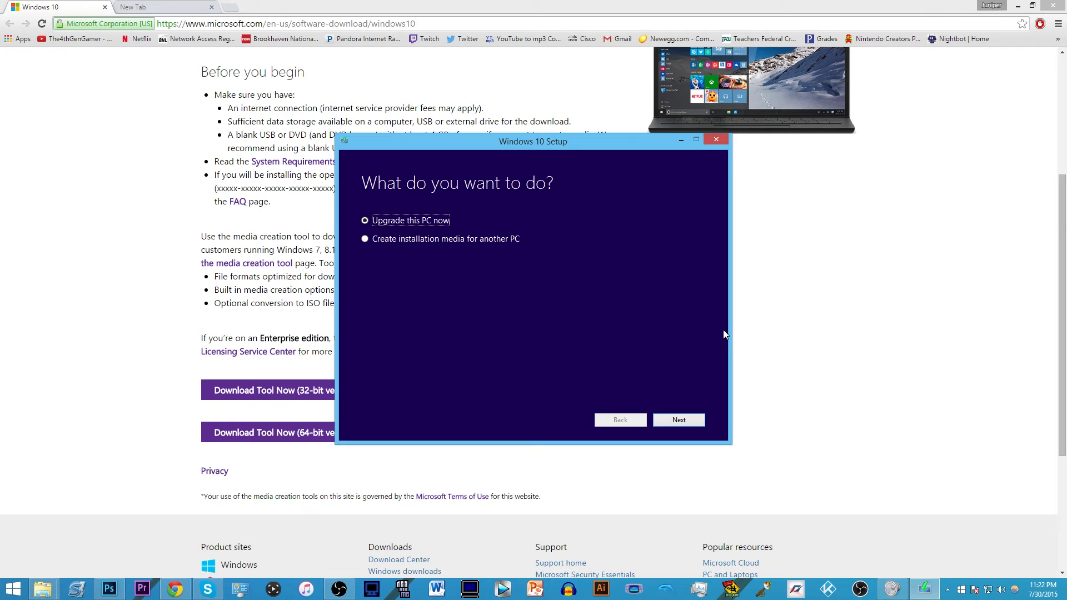
pyautogui.moveTo(415, 249)
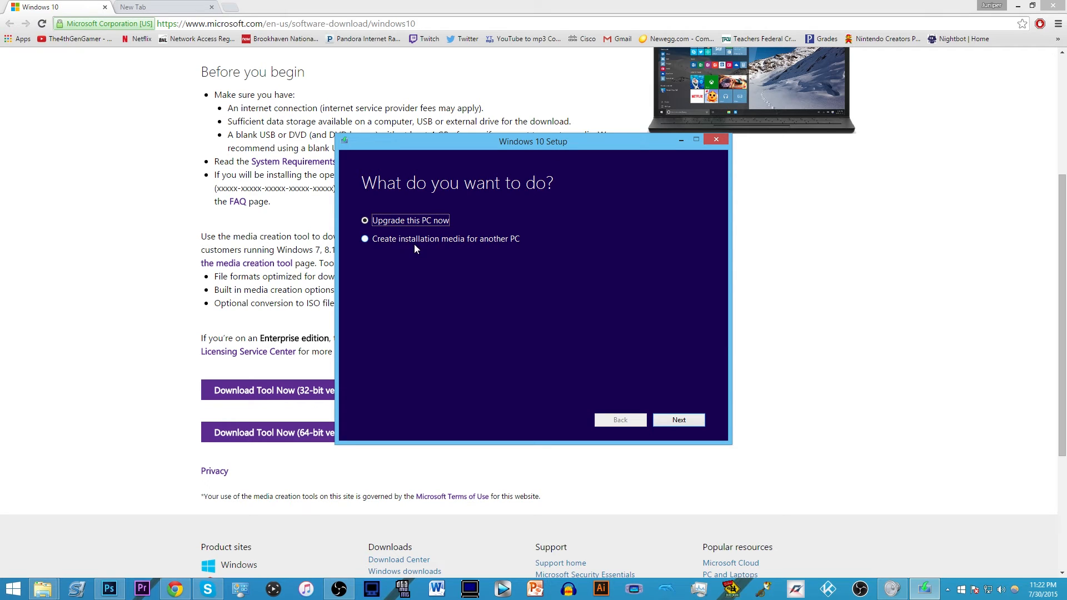
# Choose 'Upgrade this PC now' instead of creating media, and start the download
pyautogui.click(365, 239)
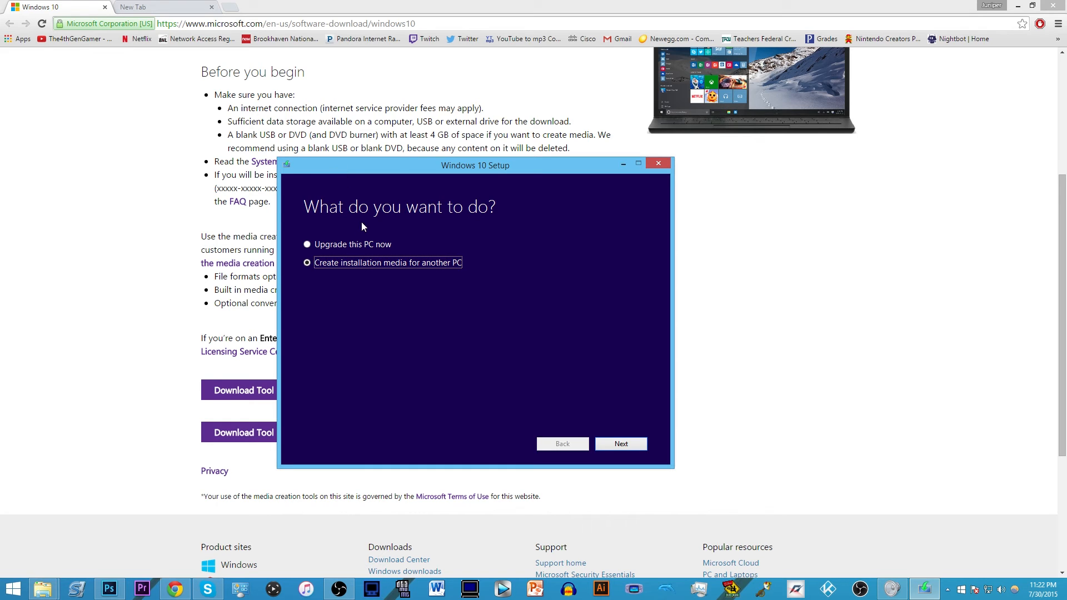
pyautogui.click(307, 244)
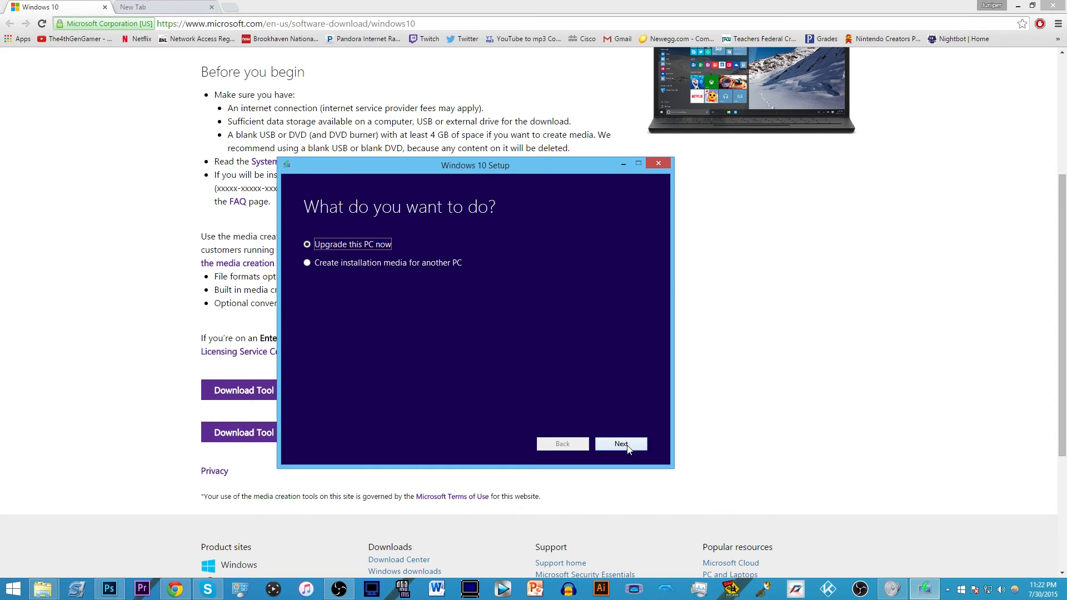
pyautogui.click(619, 444)
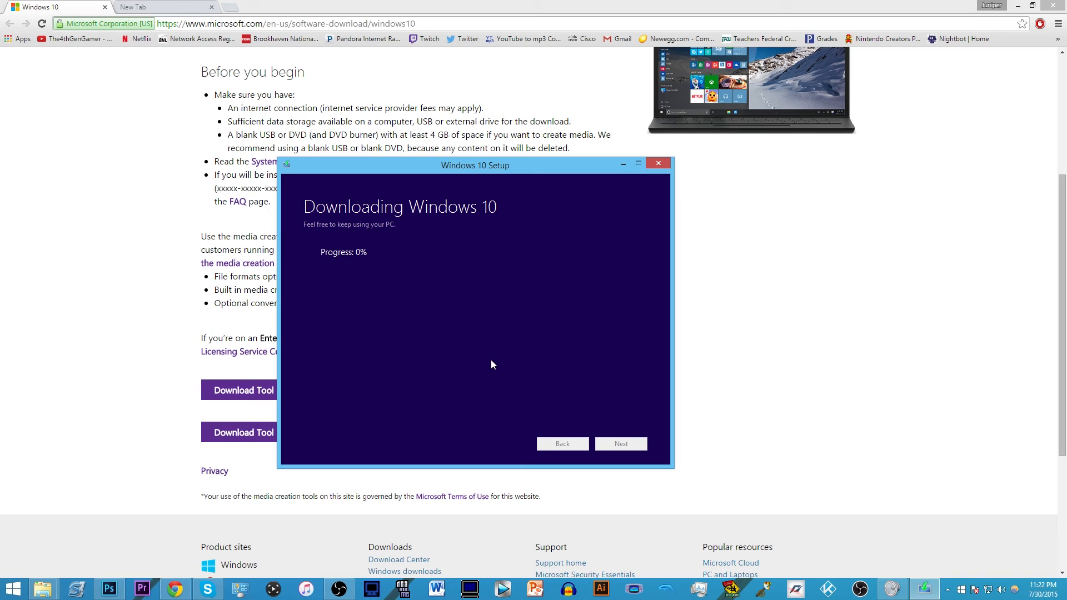